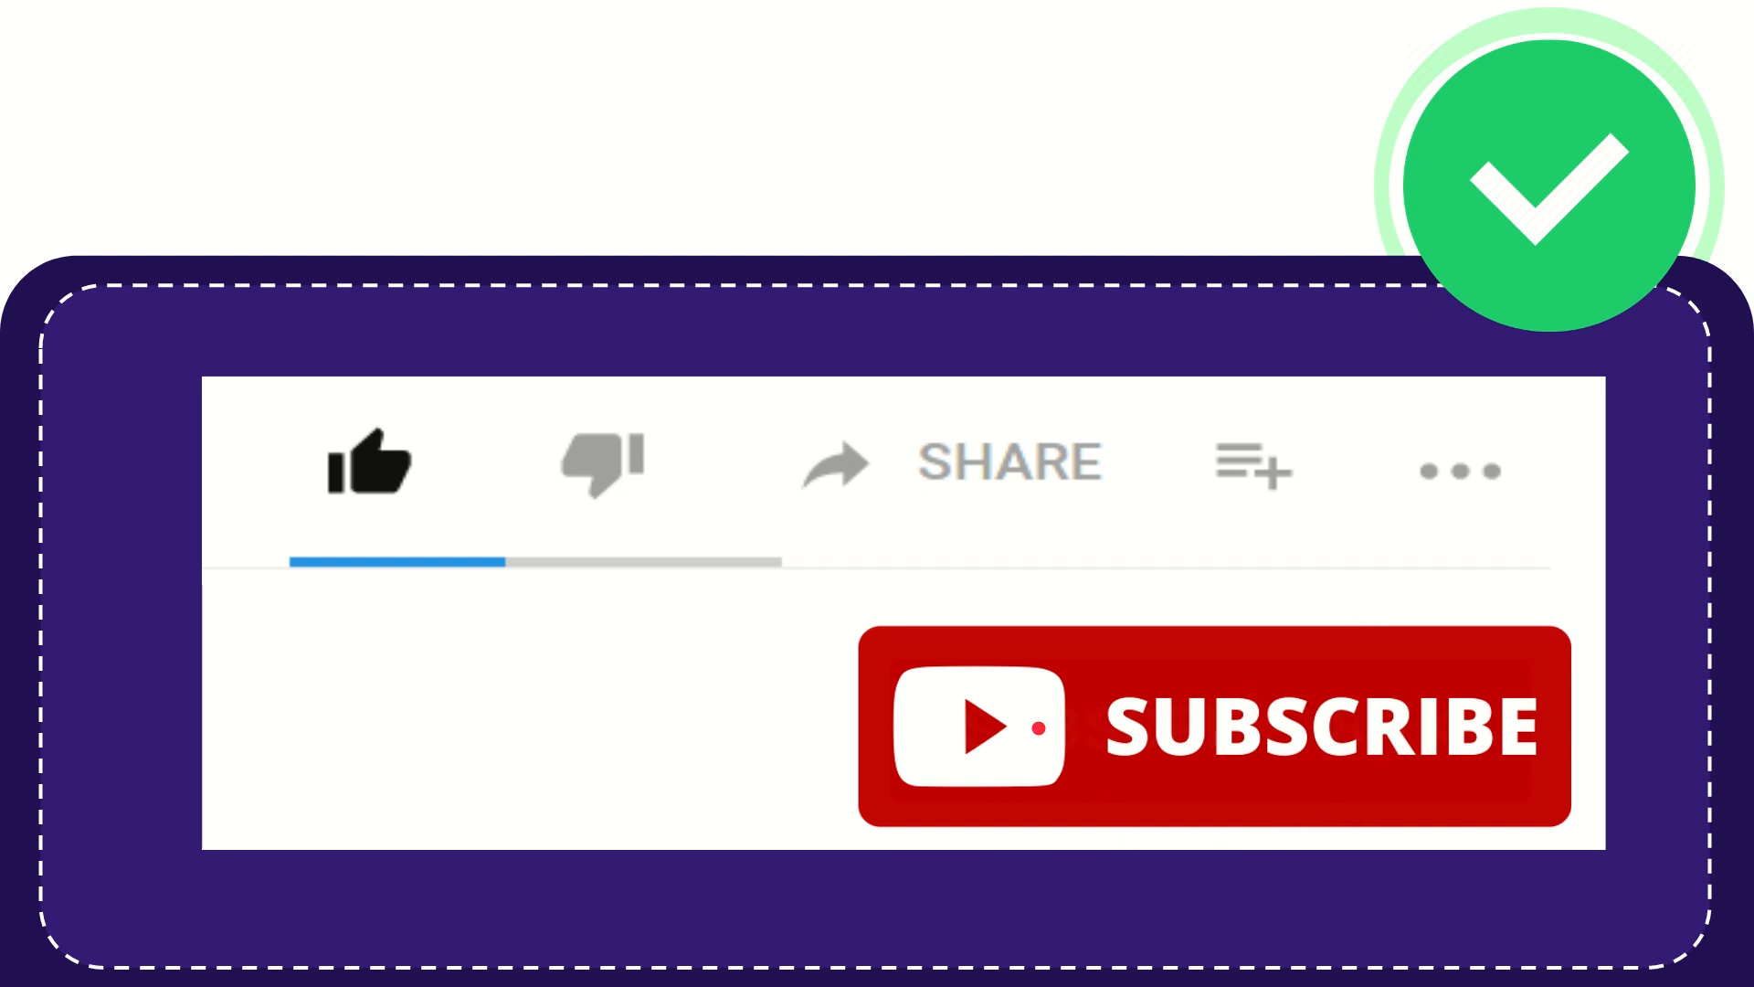
pyautogui.click(364, 473)
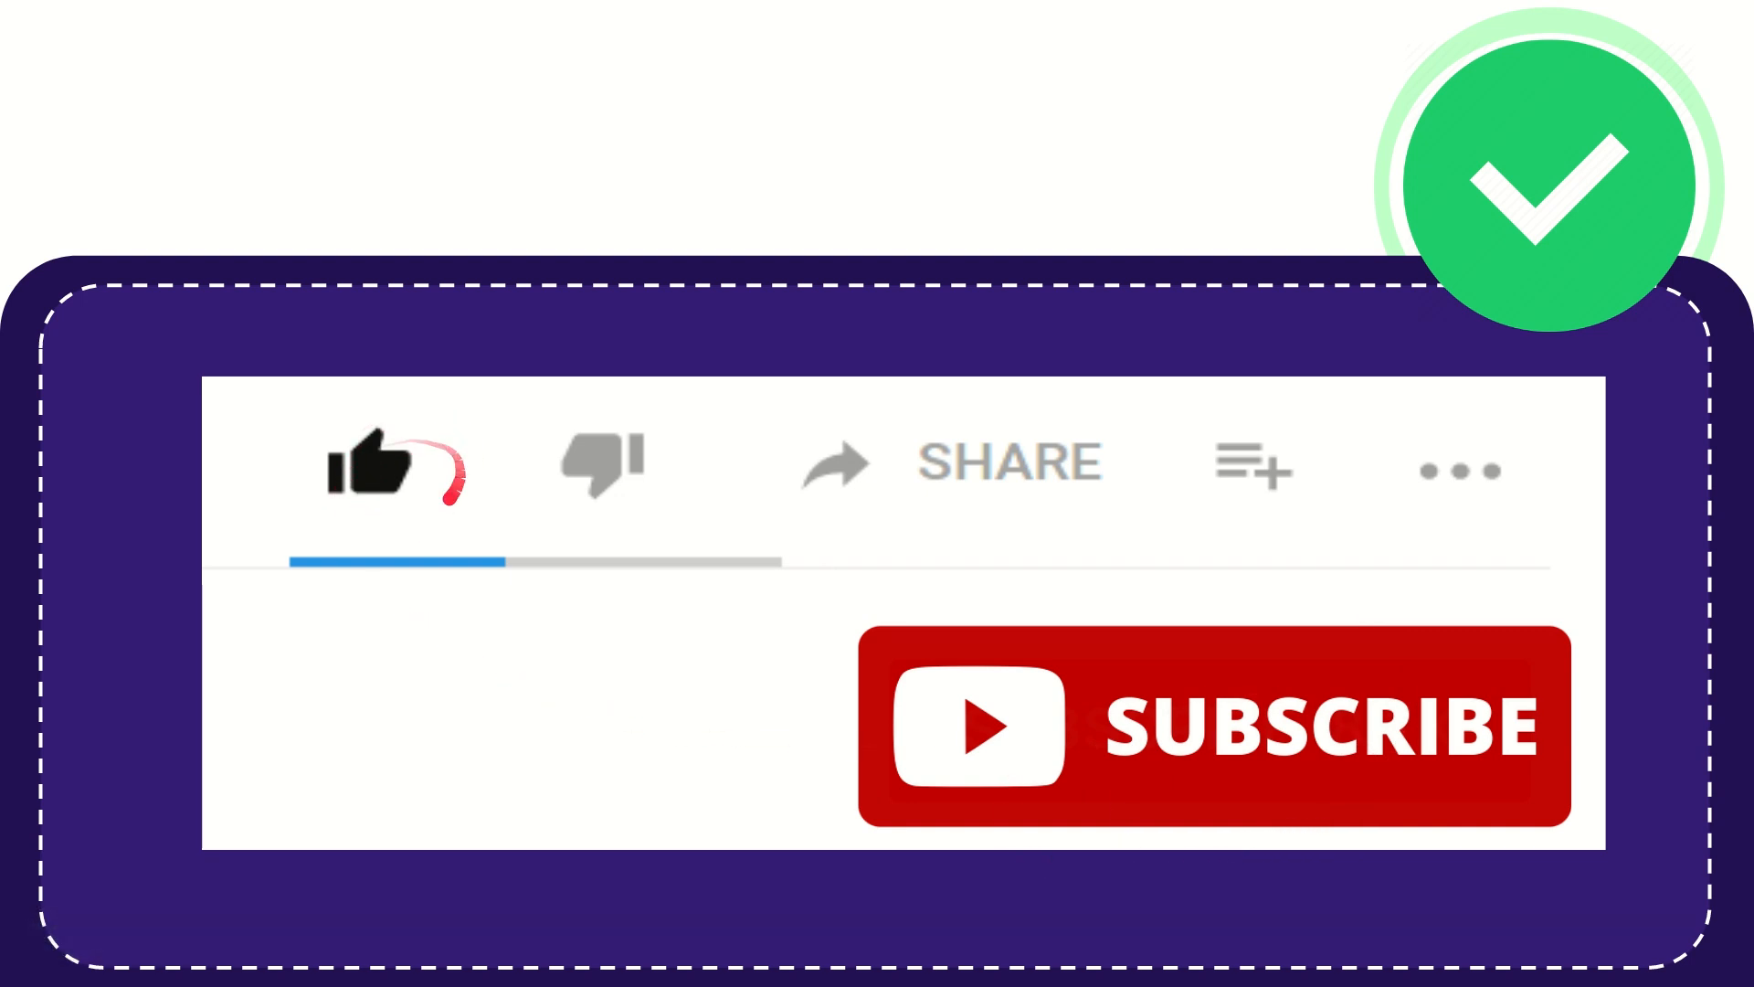